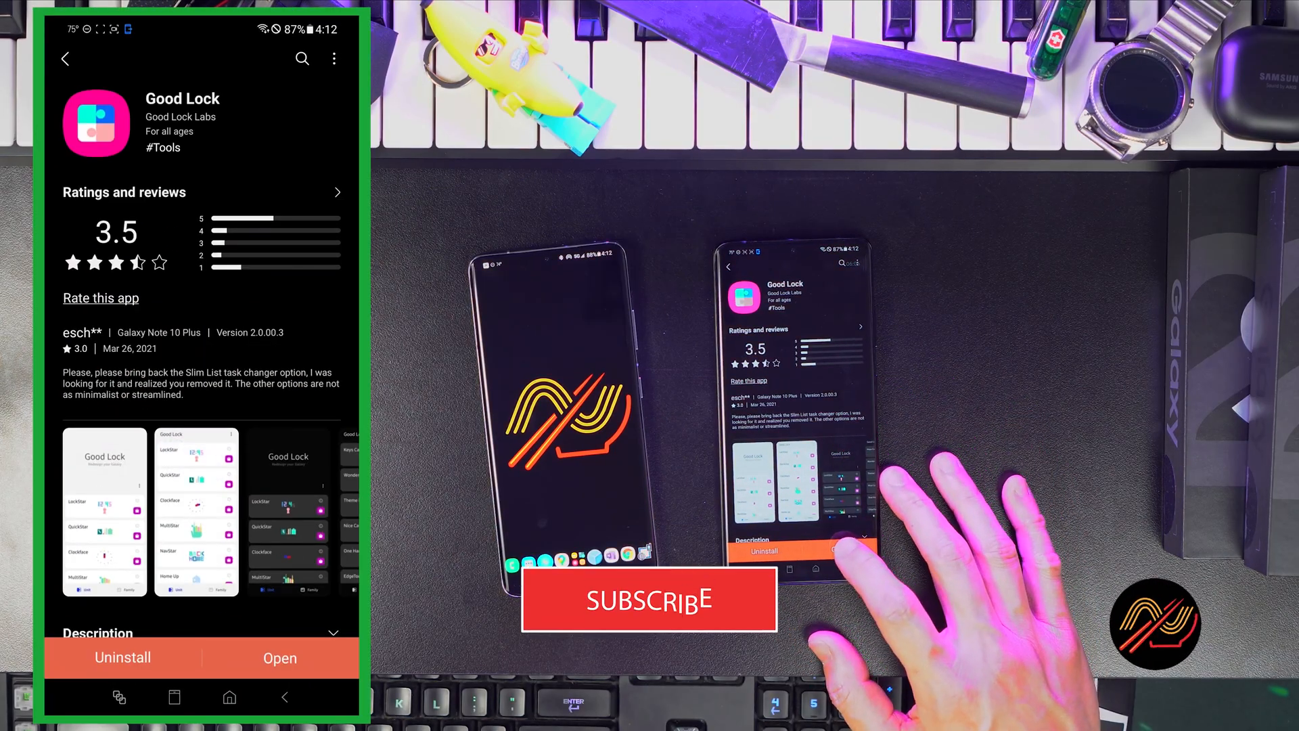
# - Launch the installed Good Lock app from its Galaxy Store listing
pyautogui.click(281, 657)
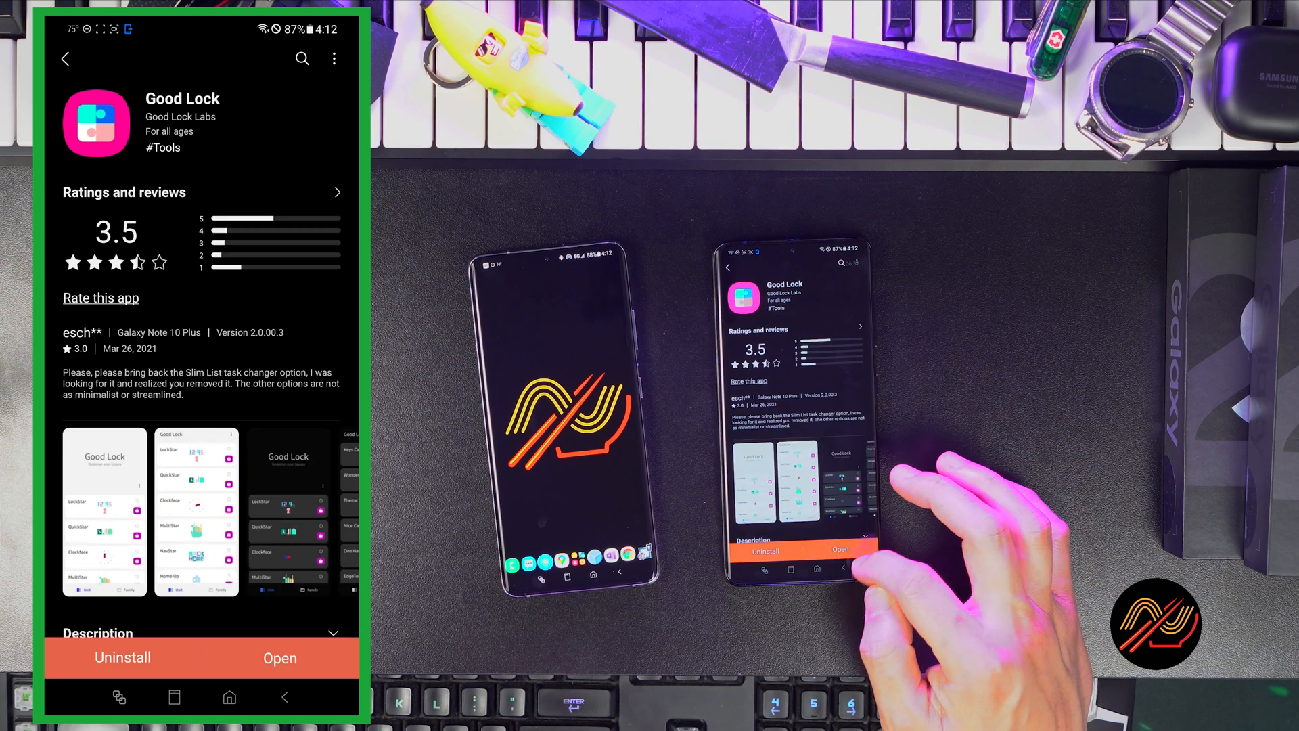
pyautogui.click(280, 658)
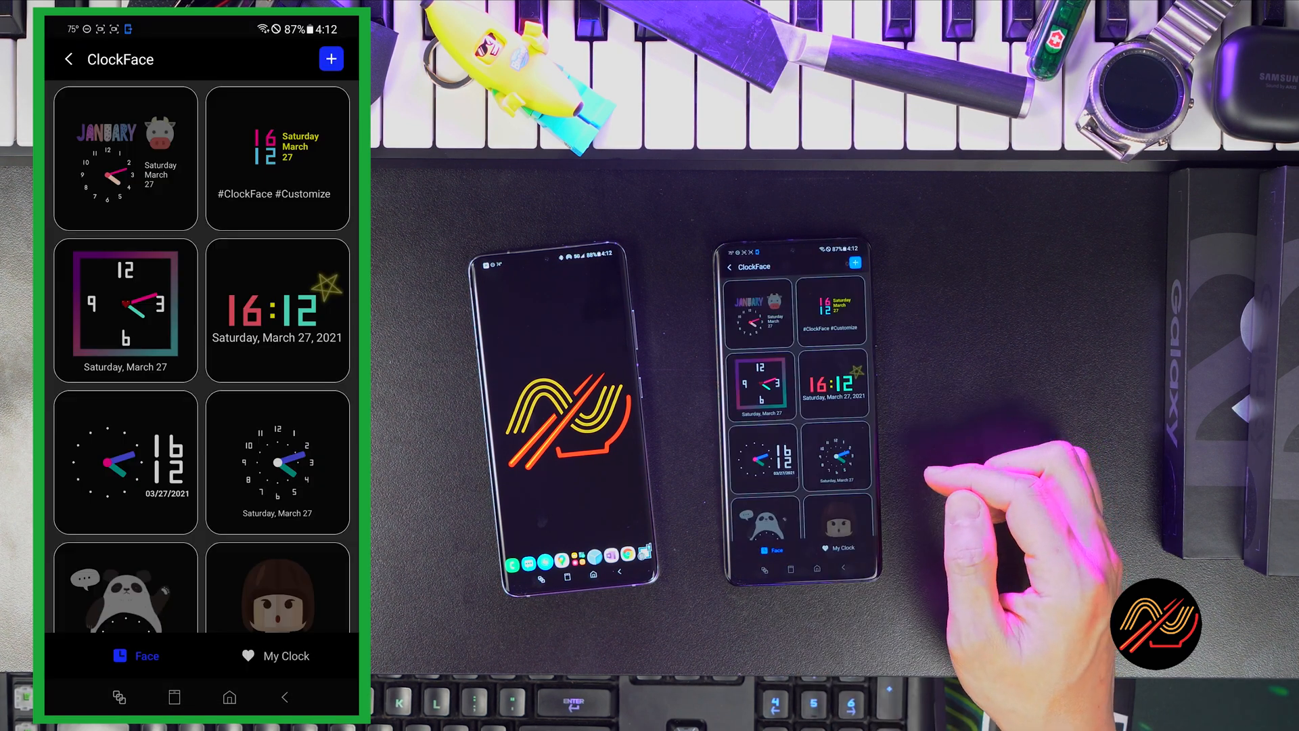
# - Browse the ClockFace designs, then reopen the Clockface module from Good Lock's list
pyautogui.scroll(-3)
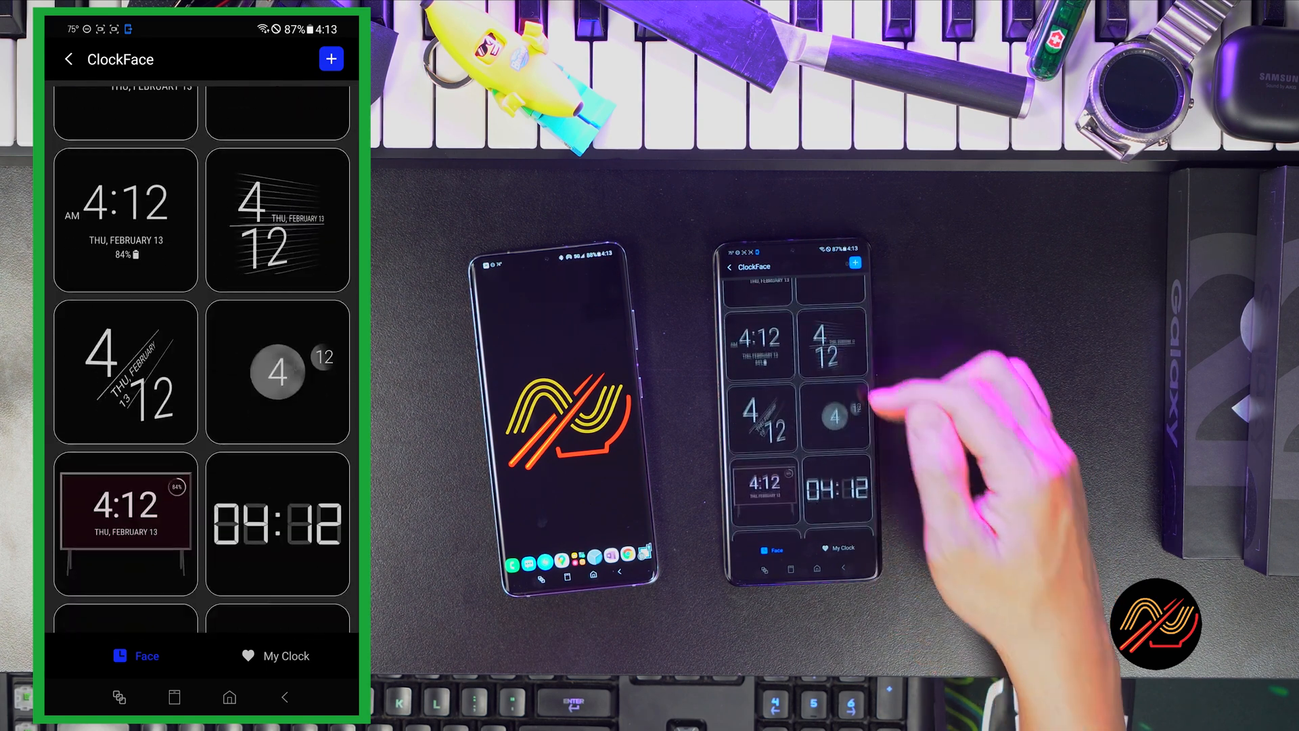
pyautogui.scroll(-3)
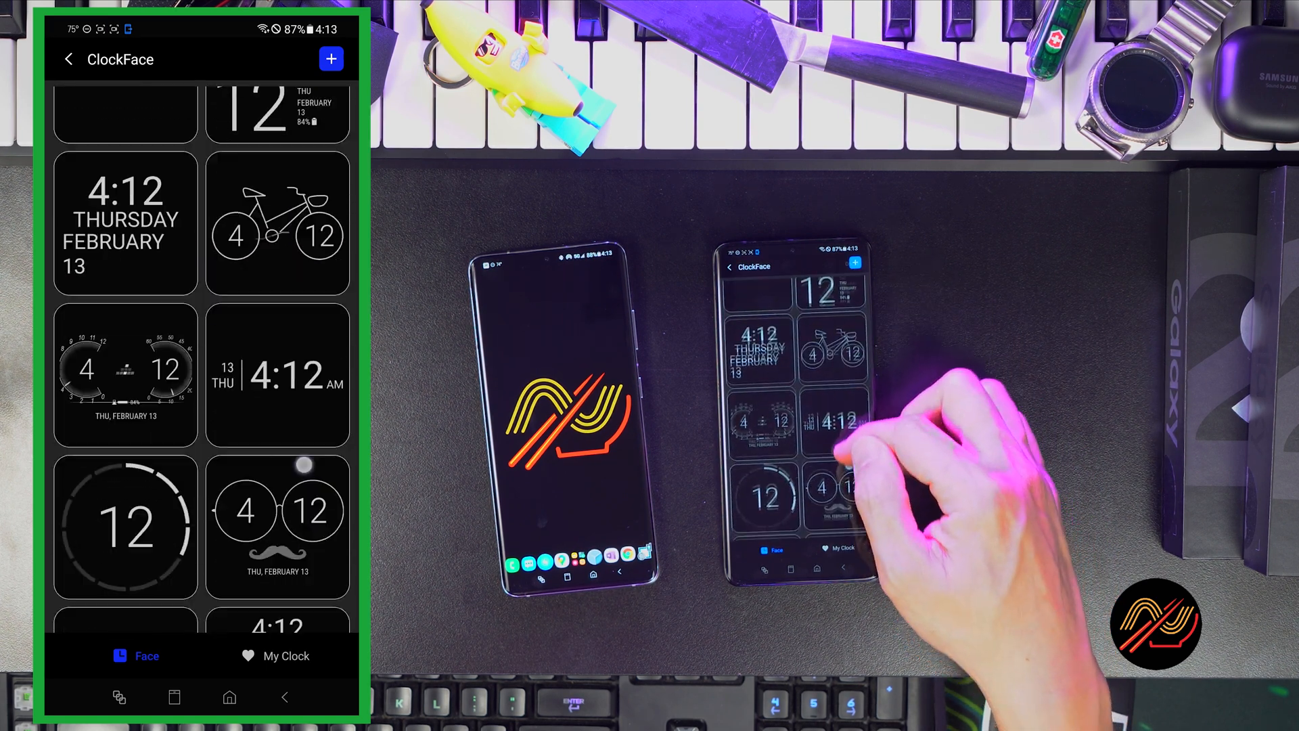
pyautogui.scroll(-3)
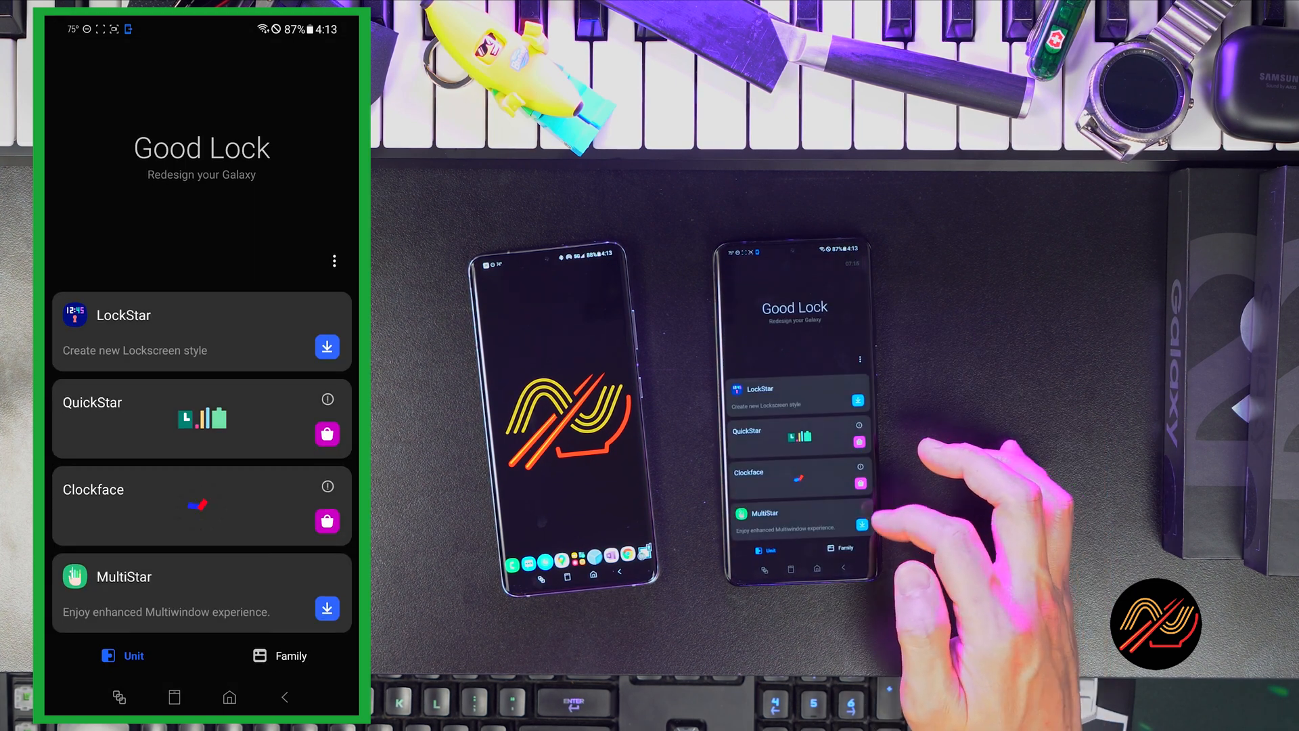
pyautogui.click(201, 505)
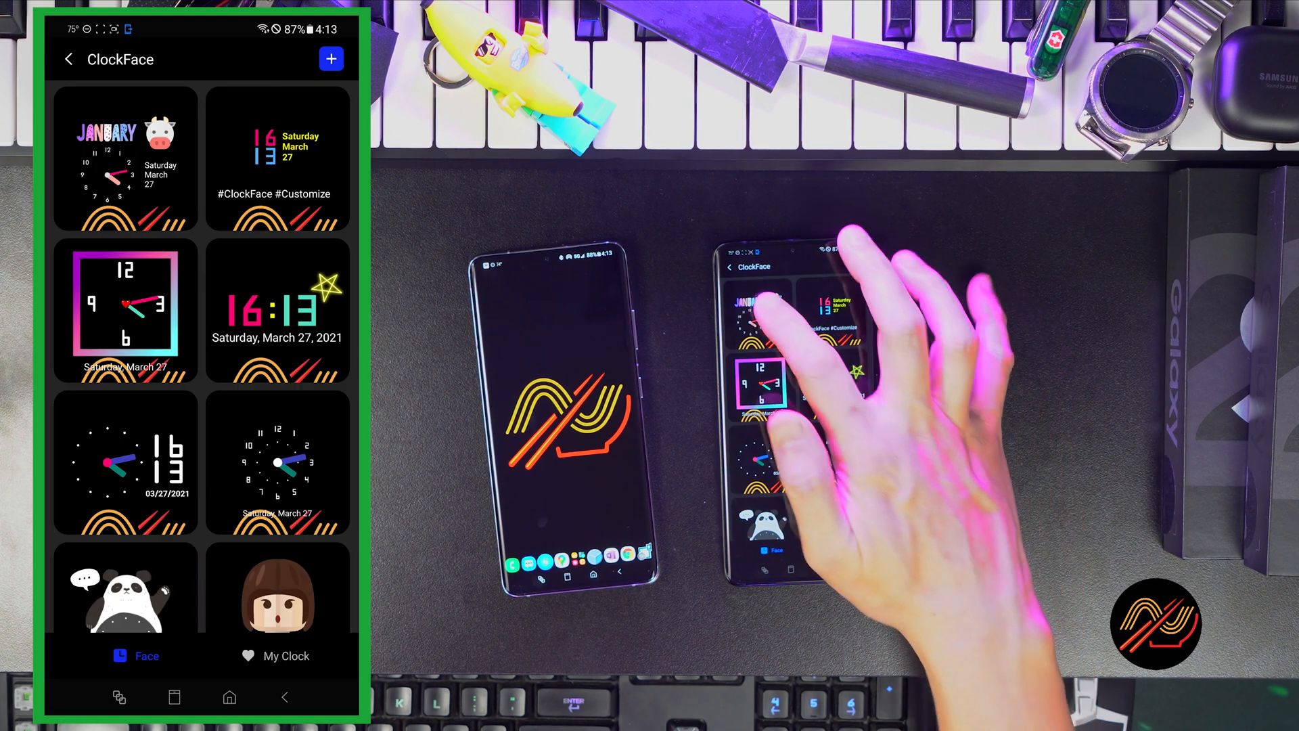
# - Customize the January cow face, swapping the cow image for a taco, and save it to My Clock
pyautogui.click(125, 159)
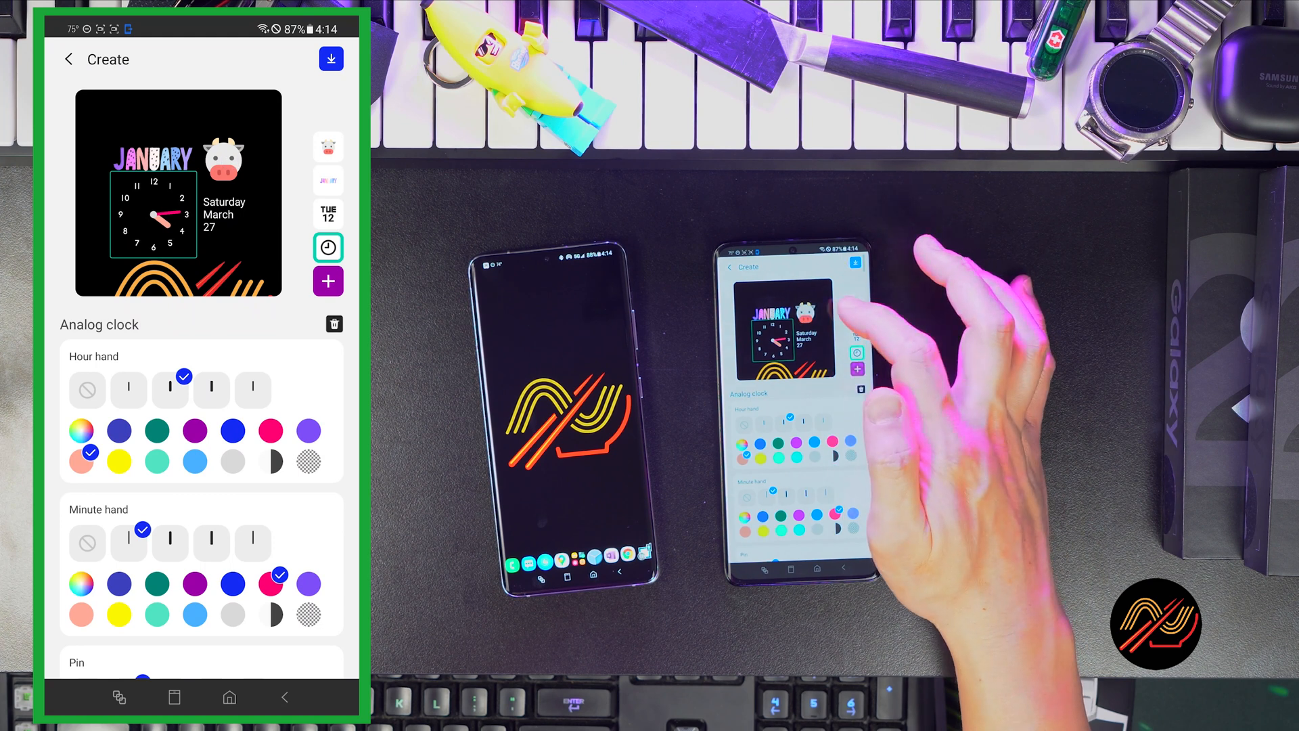
pyautogui.click(328, 147)
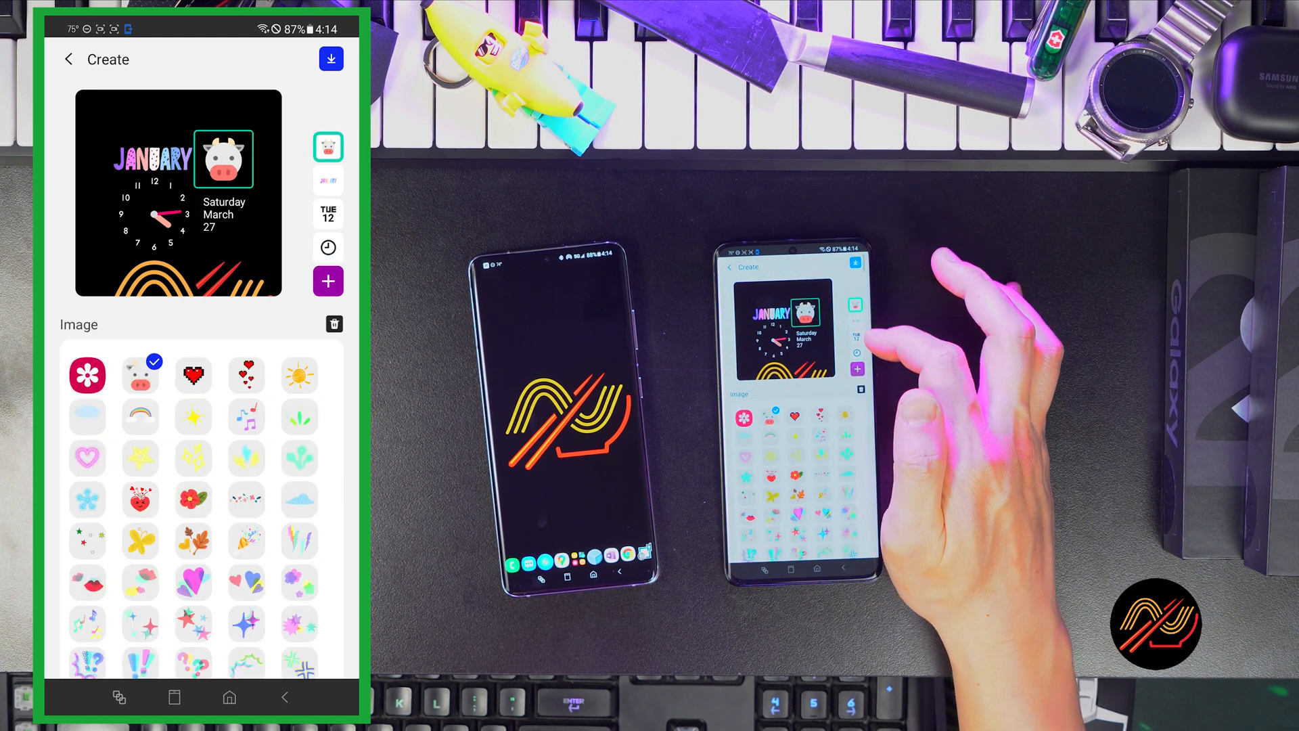
pyautogui.scroll(-3)
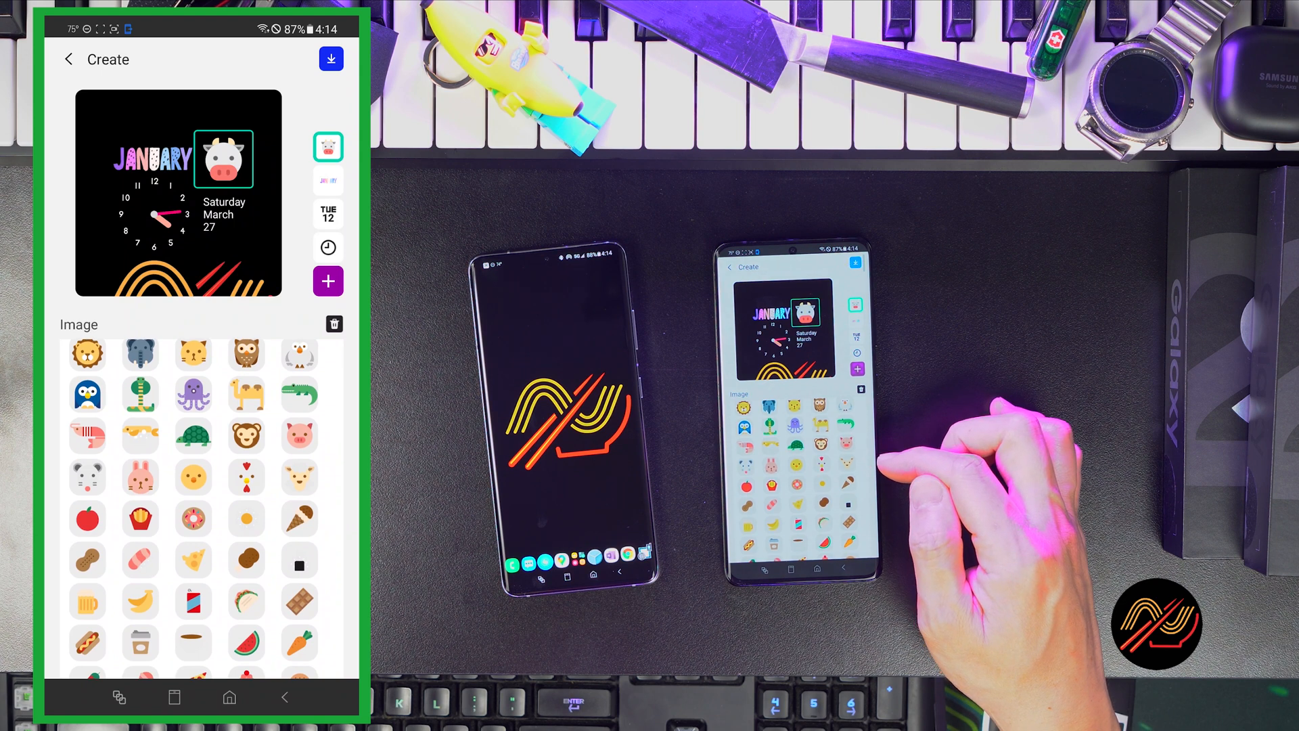
pyautogui.scroll(-3)
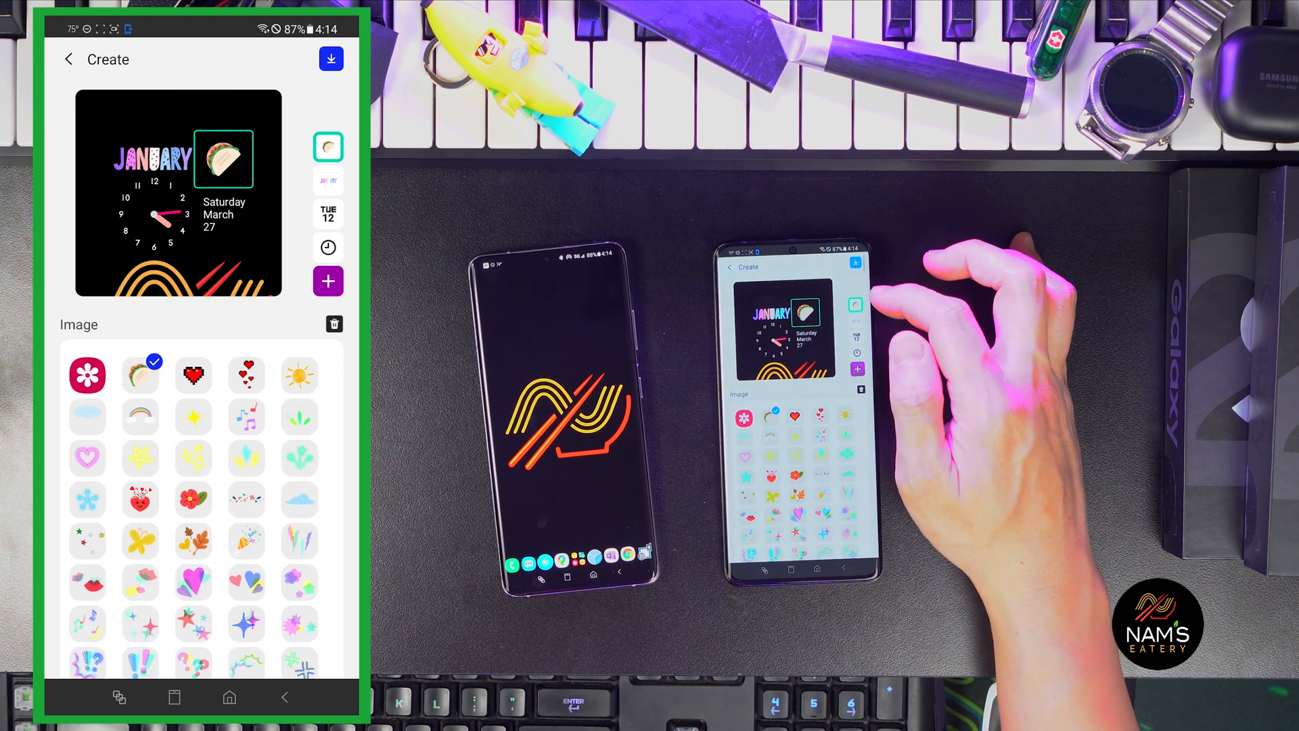
pyautogui.click(67, 58)
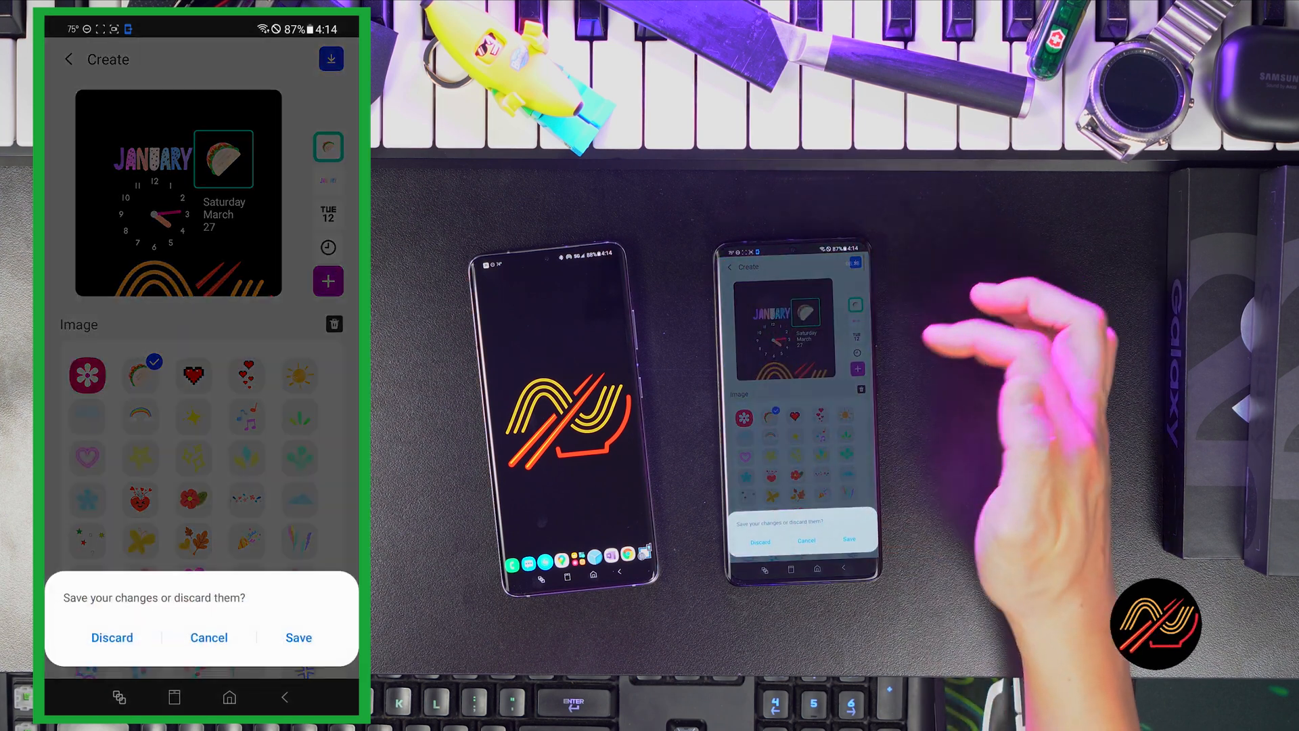
pyautogui.click(298, 638)
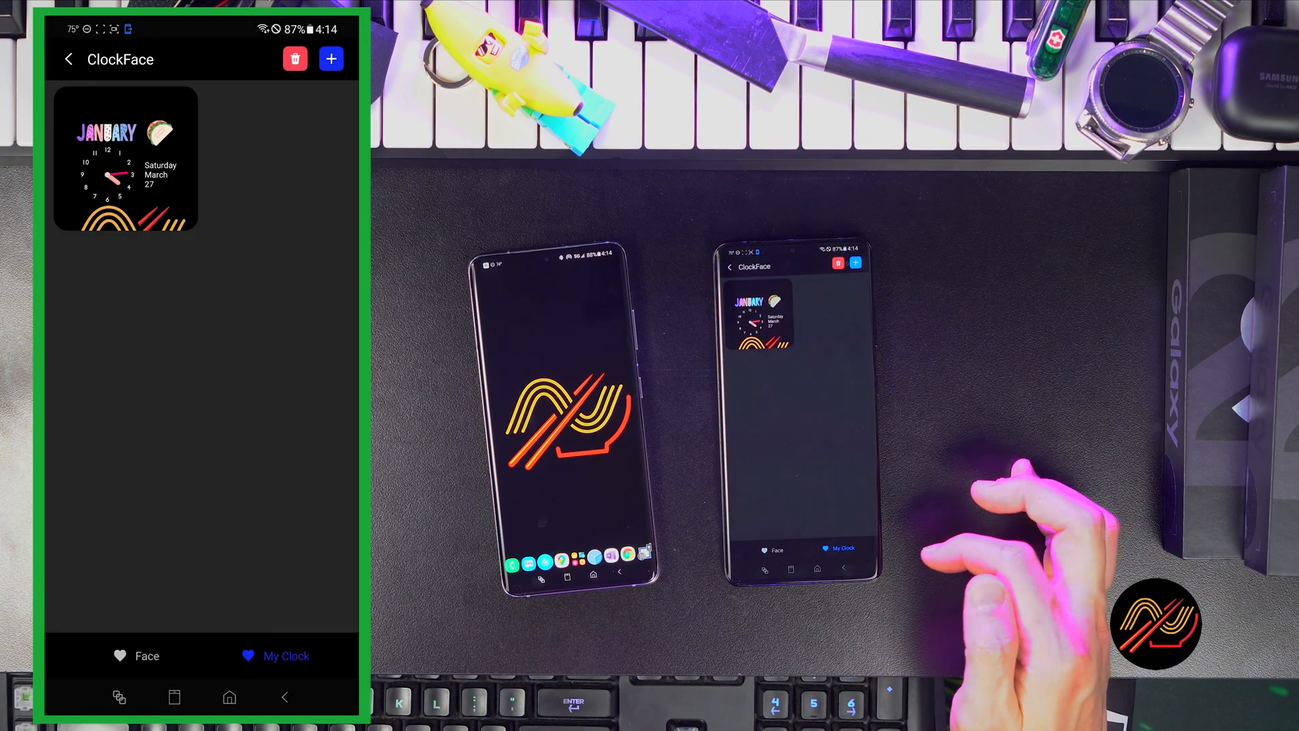
# - Return to Good Lock's main list and switch LockStar on with the taco clock preview
pyautogui.click(70, 59)
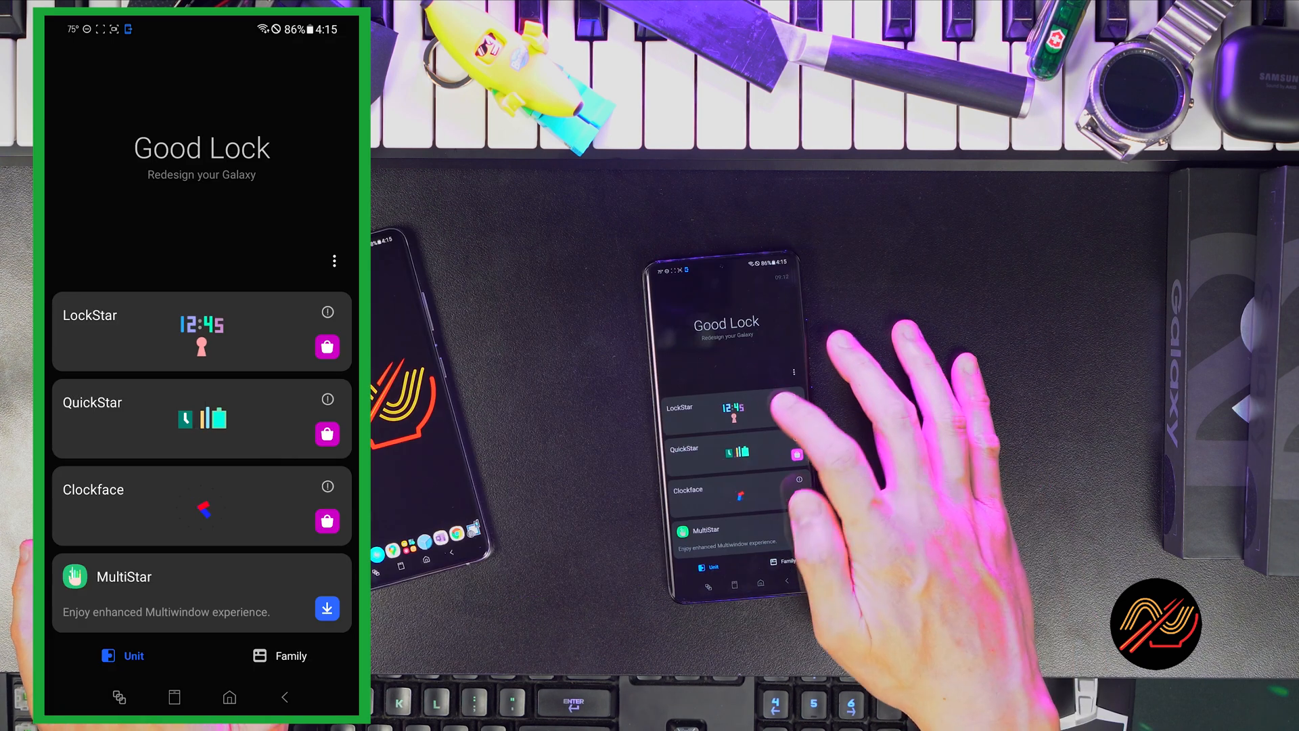
pyautogui.click(202, 331)
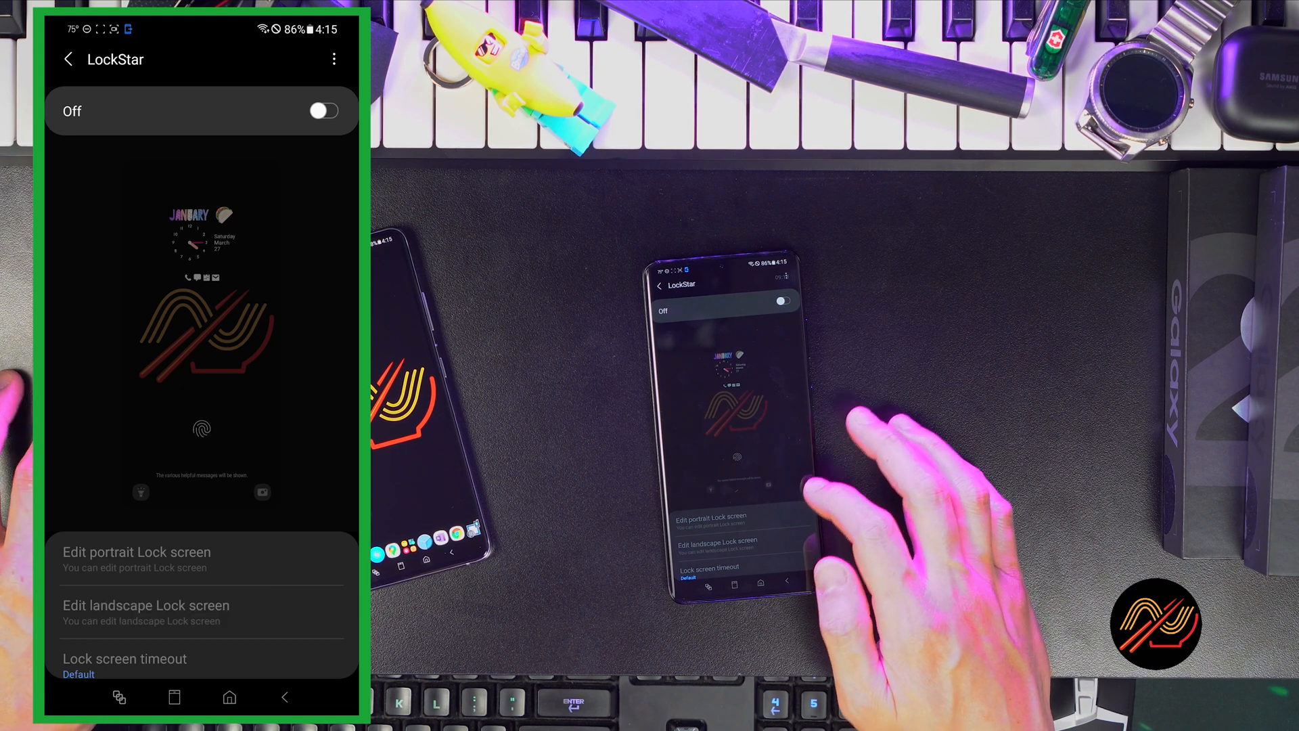
pyautogui.click(321, 110)
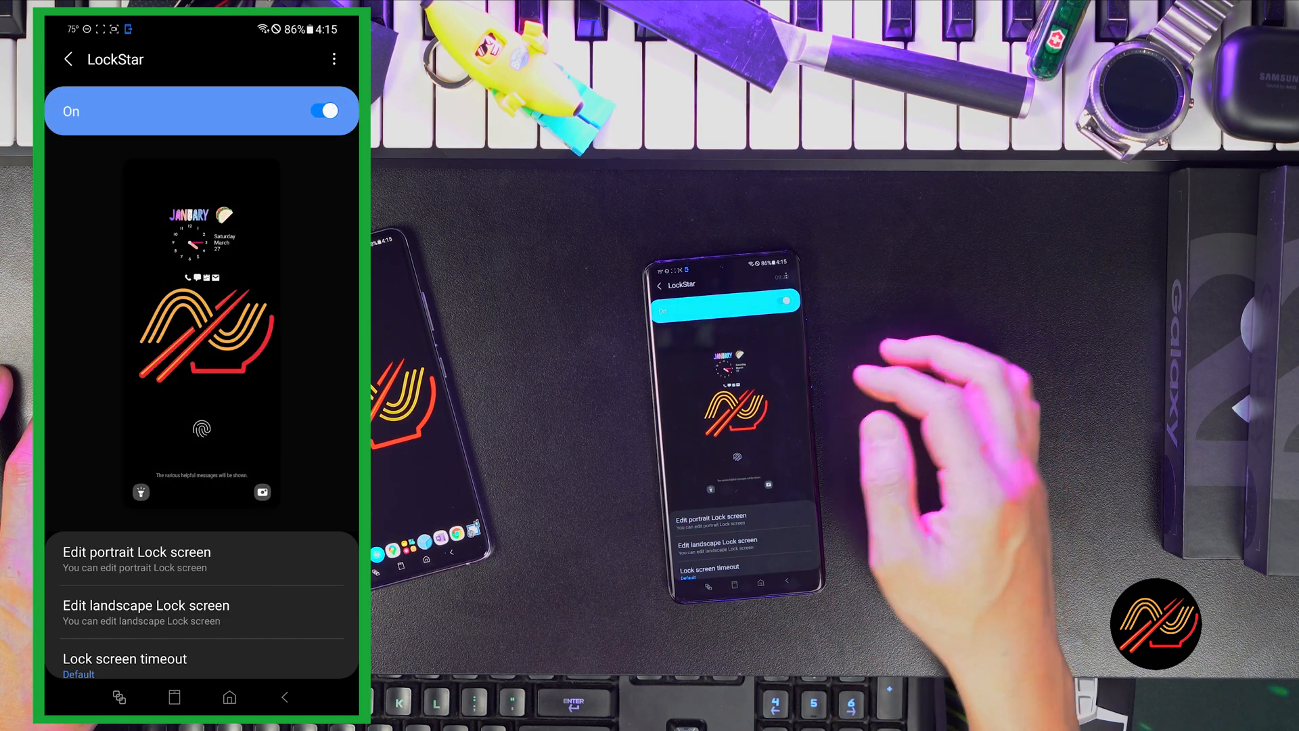
# - Review the portrait lock screen's Wallpaper, Clock and Items options, dismissing the tips
pyautogui.click(136, 552)
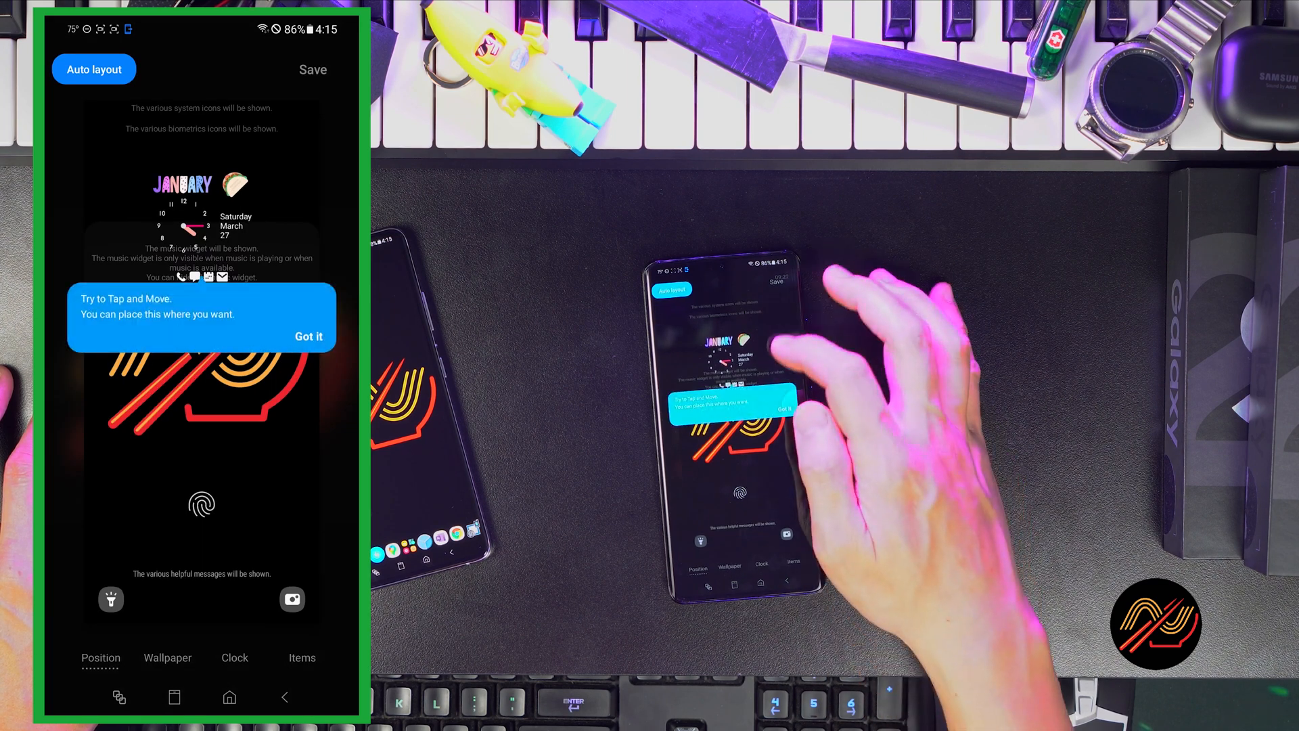
pyautogui.click(309, 336)
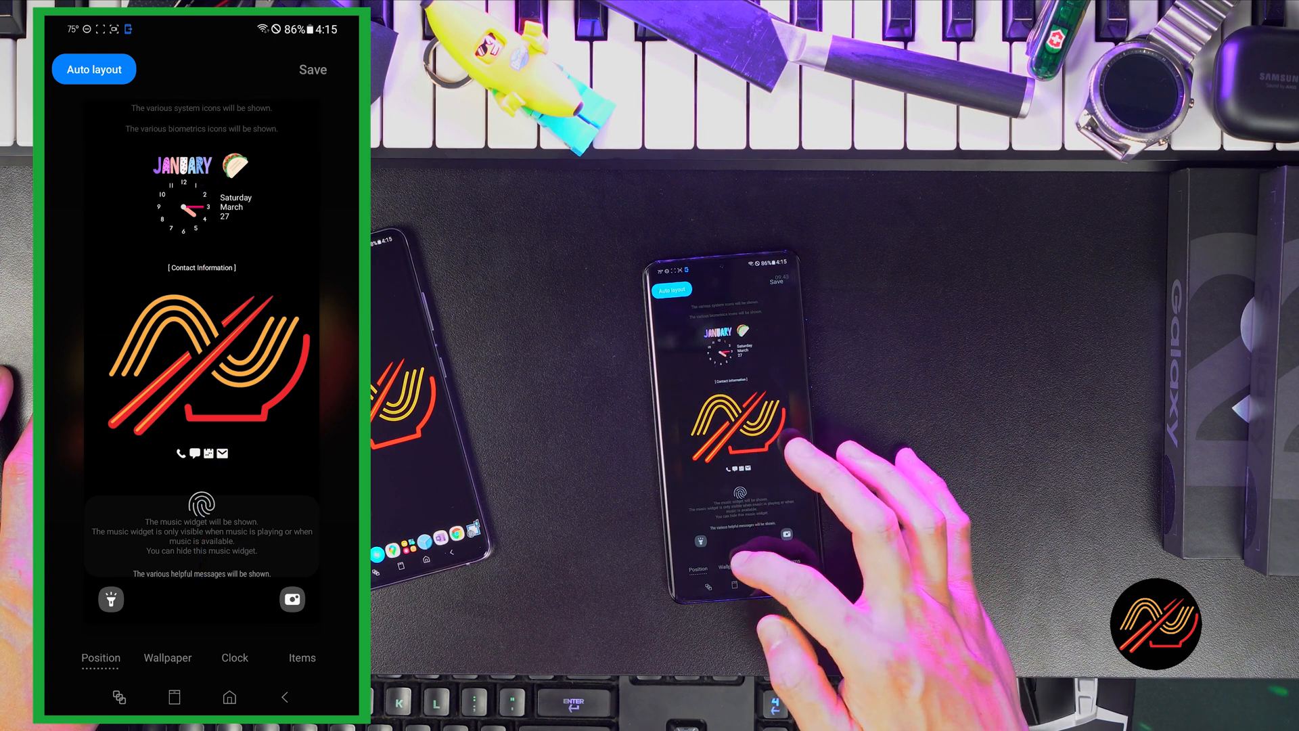
pyautogui.click(167, 657)
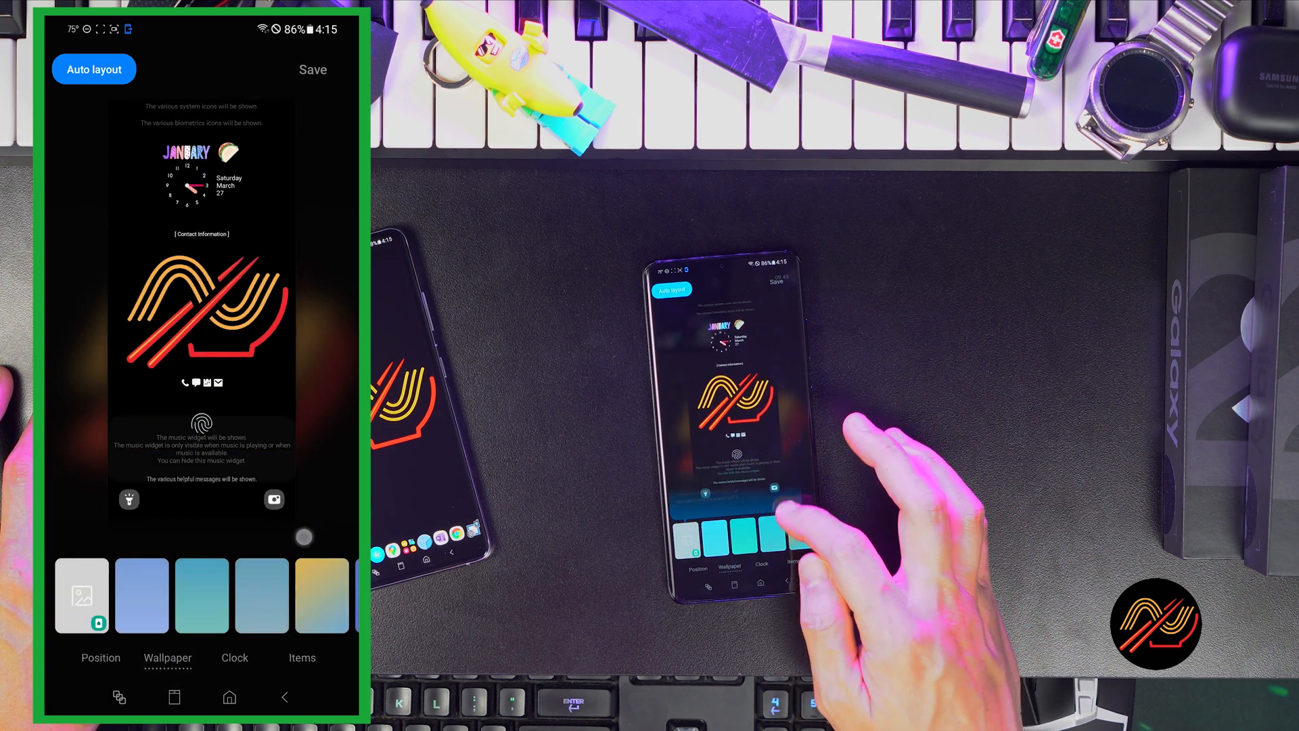
pyautogui.click(235, 657)
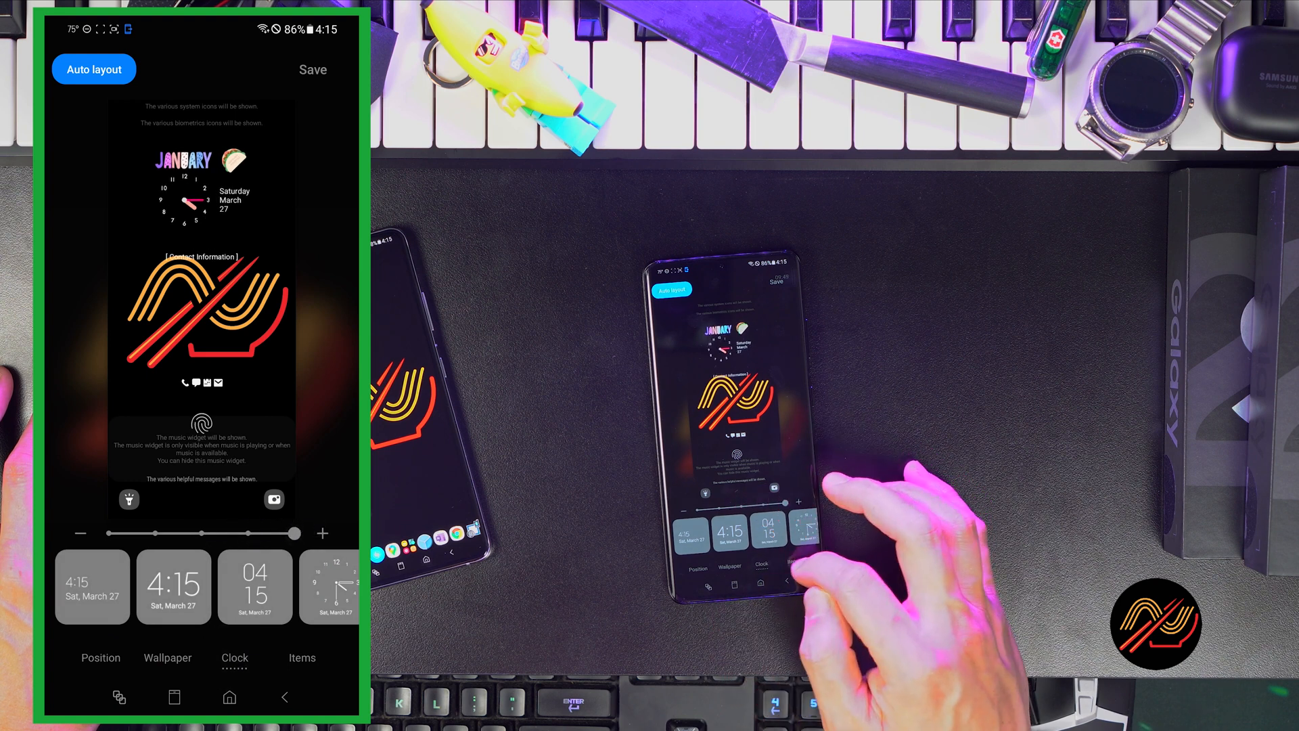
pyautogui.click(303, 657)
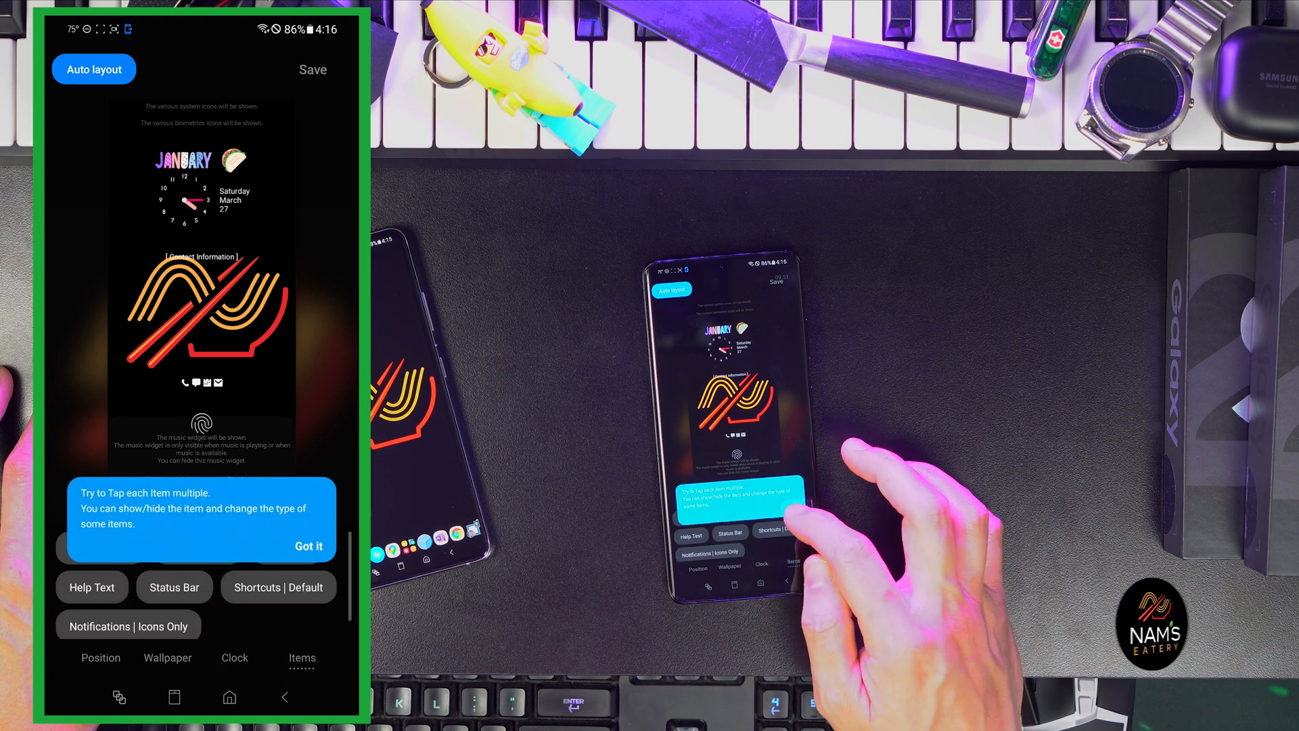
pyautogui.click(307, 546)
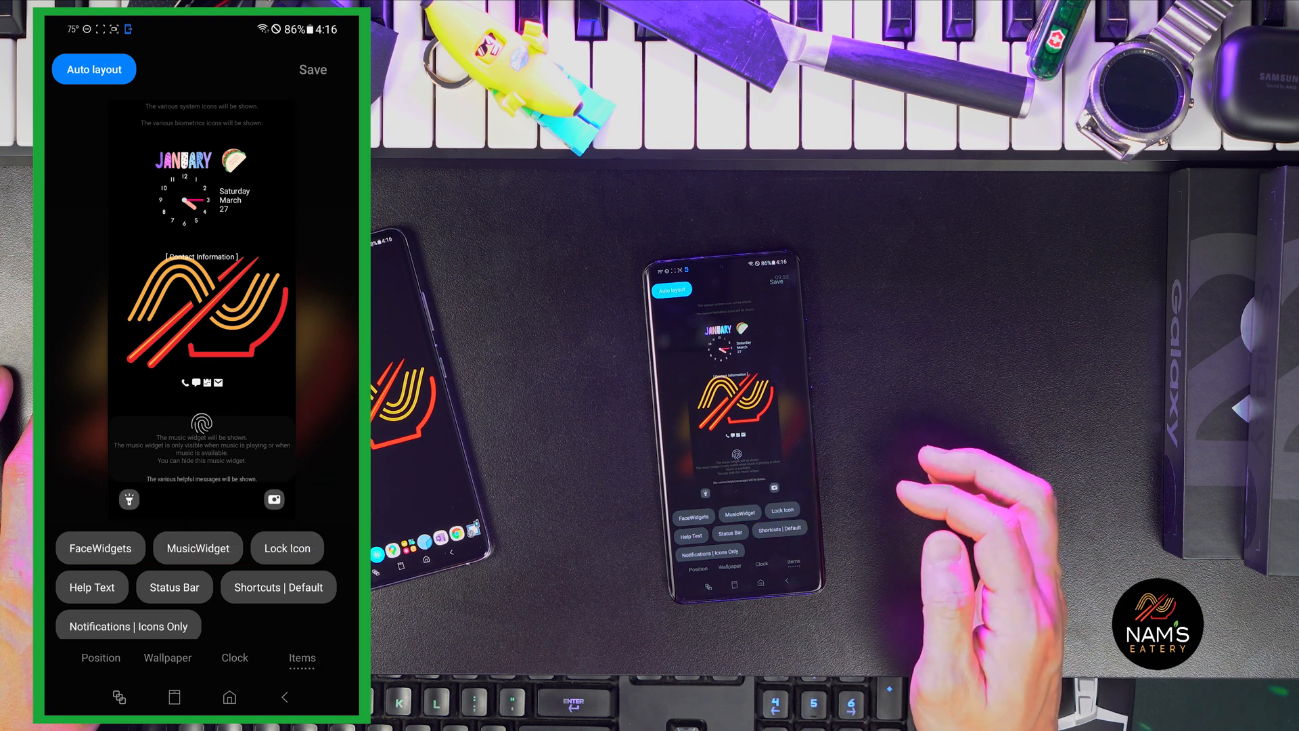
pyautogui.moveTo(870, 331)
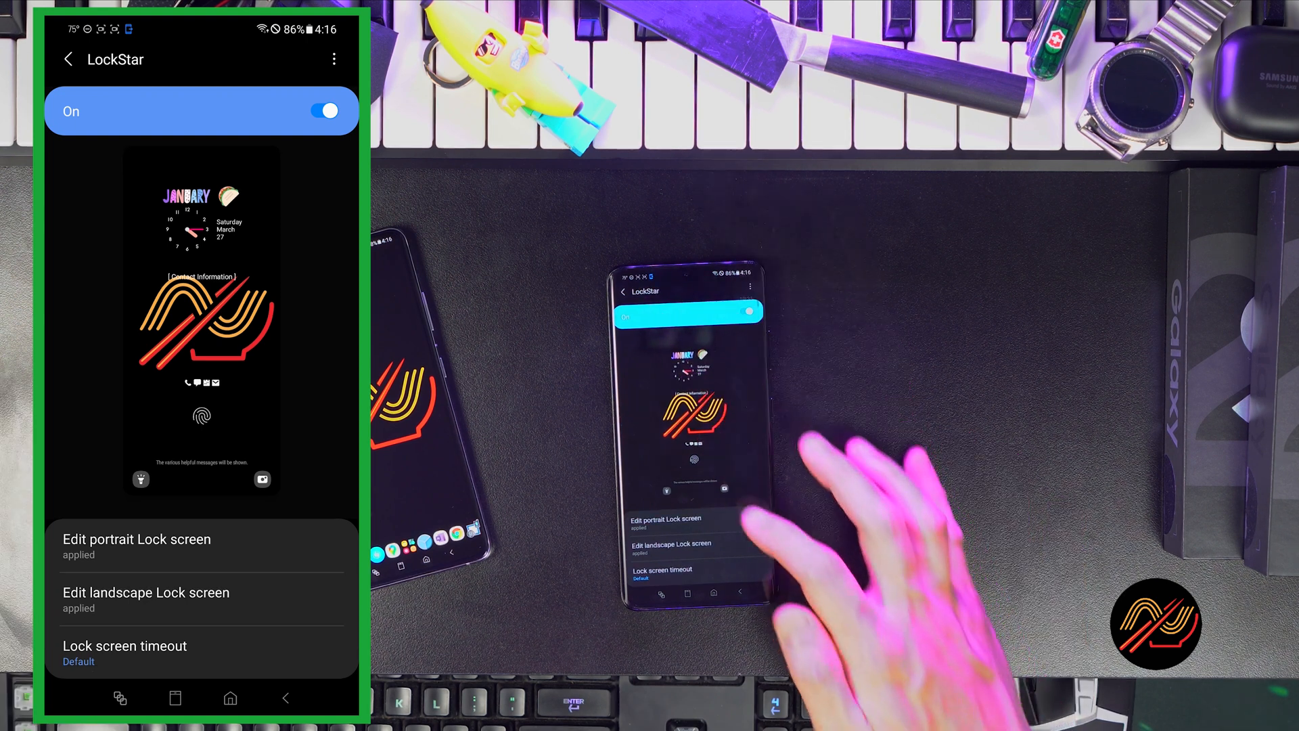
# - Leave the LockStar page with the portrait layout applied
pyautogui.click(125, 653)
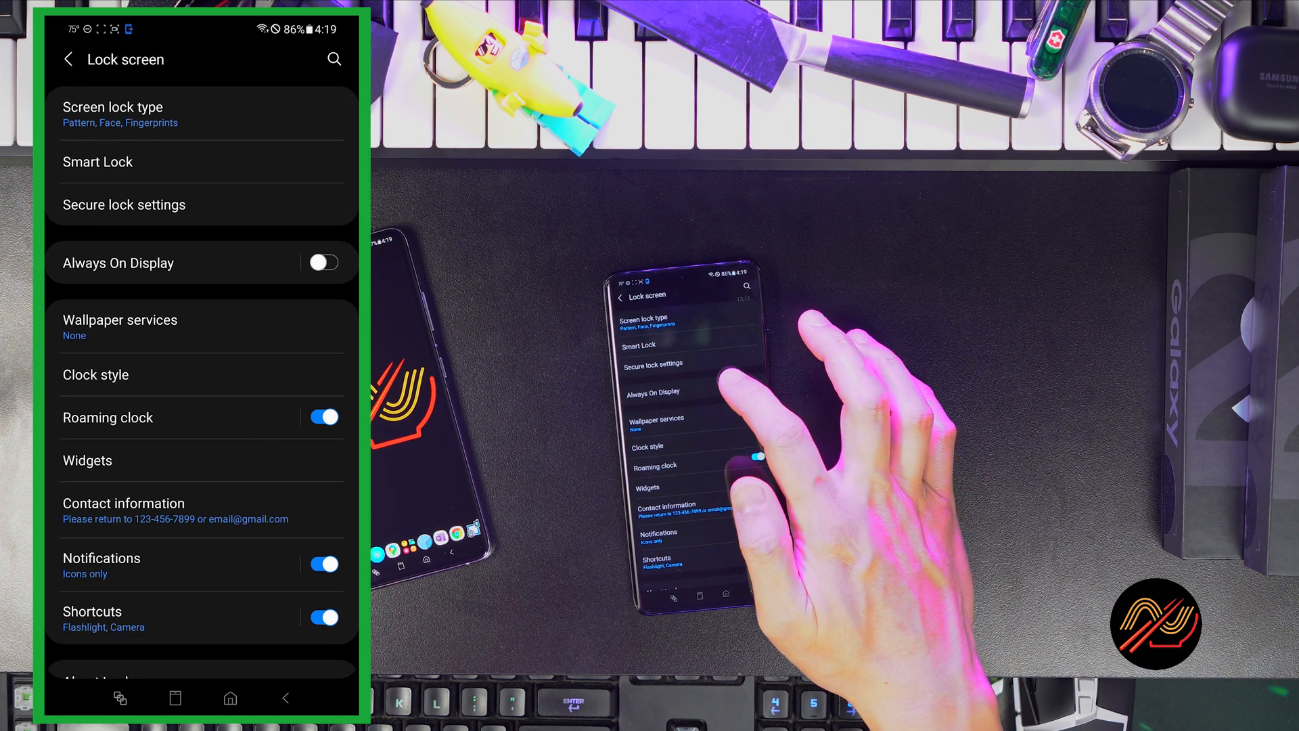
# - Switch Always On Display on to show always and confirm the contact information message unchanged
pyautogui.click(322, 262)
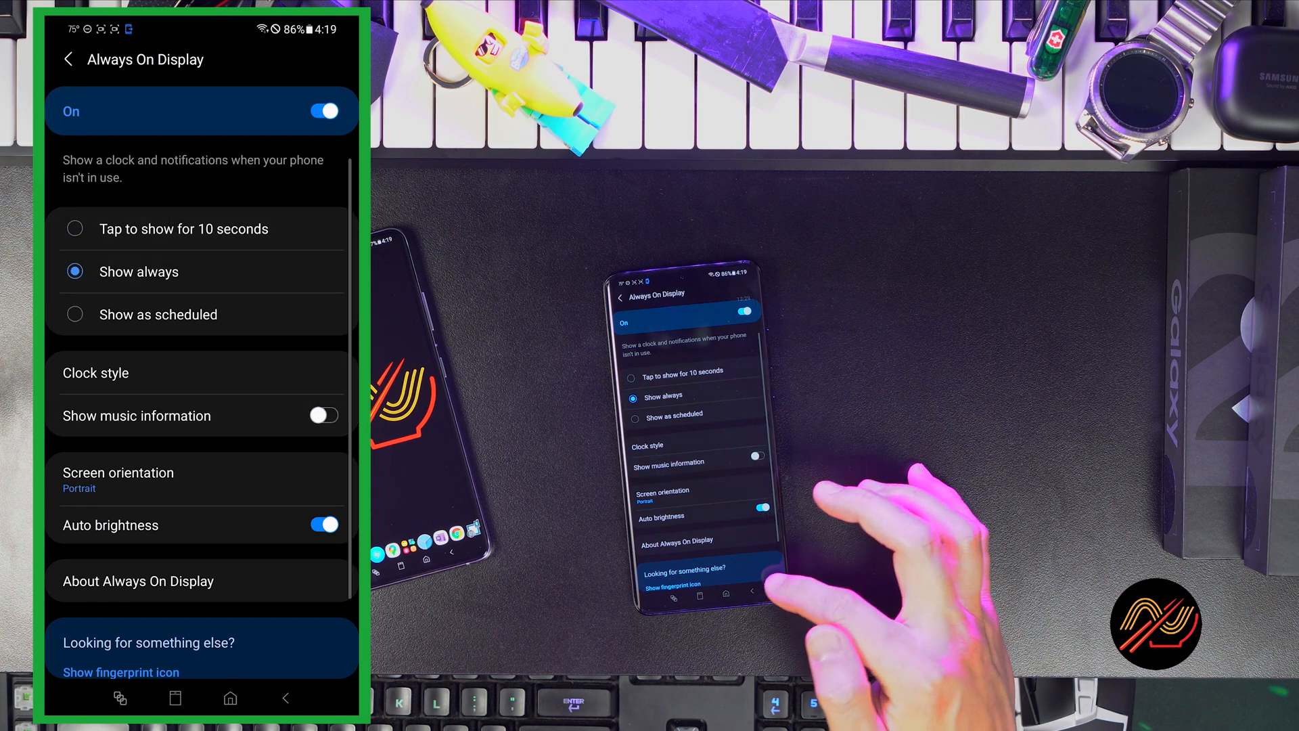
pyautogui.click(67, 59)
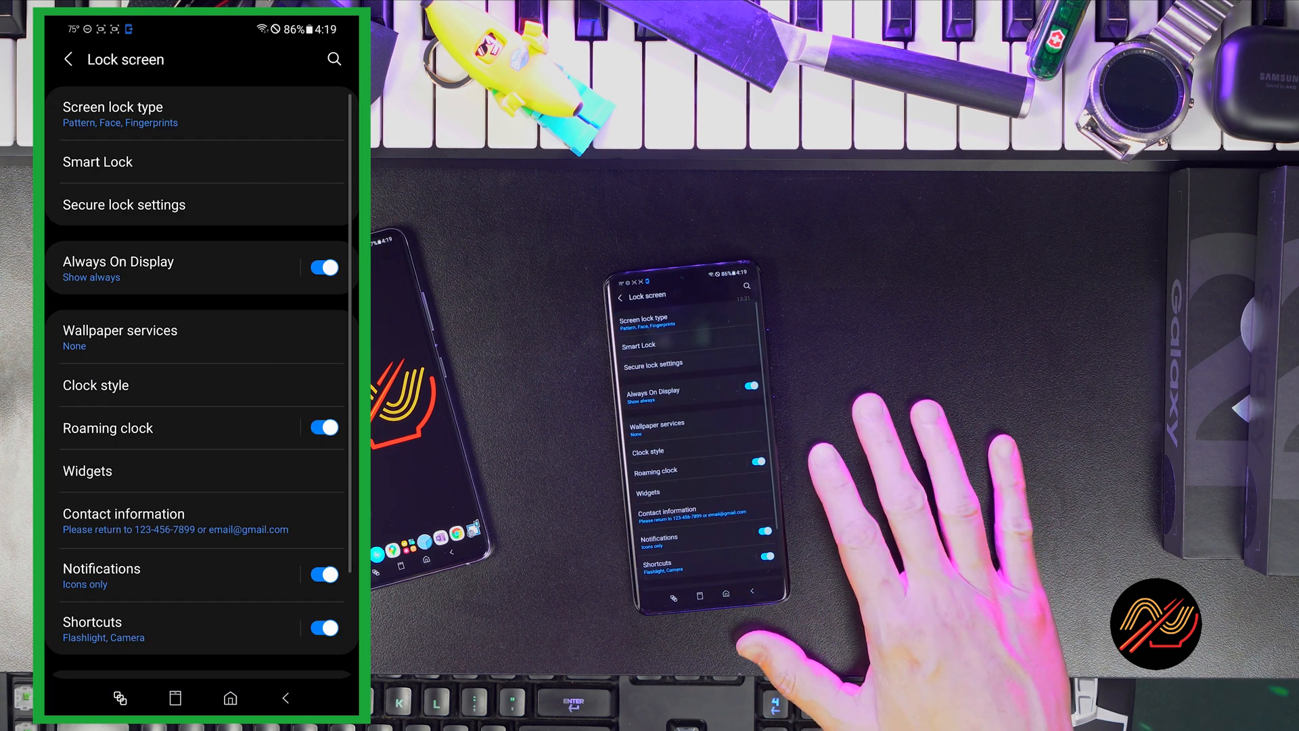
pyautogui.click(123, 513)
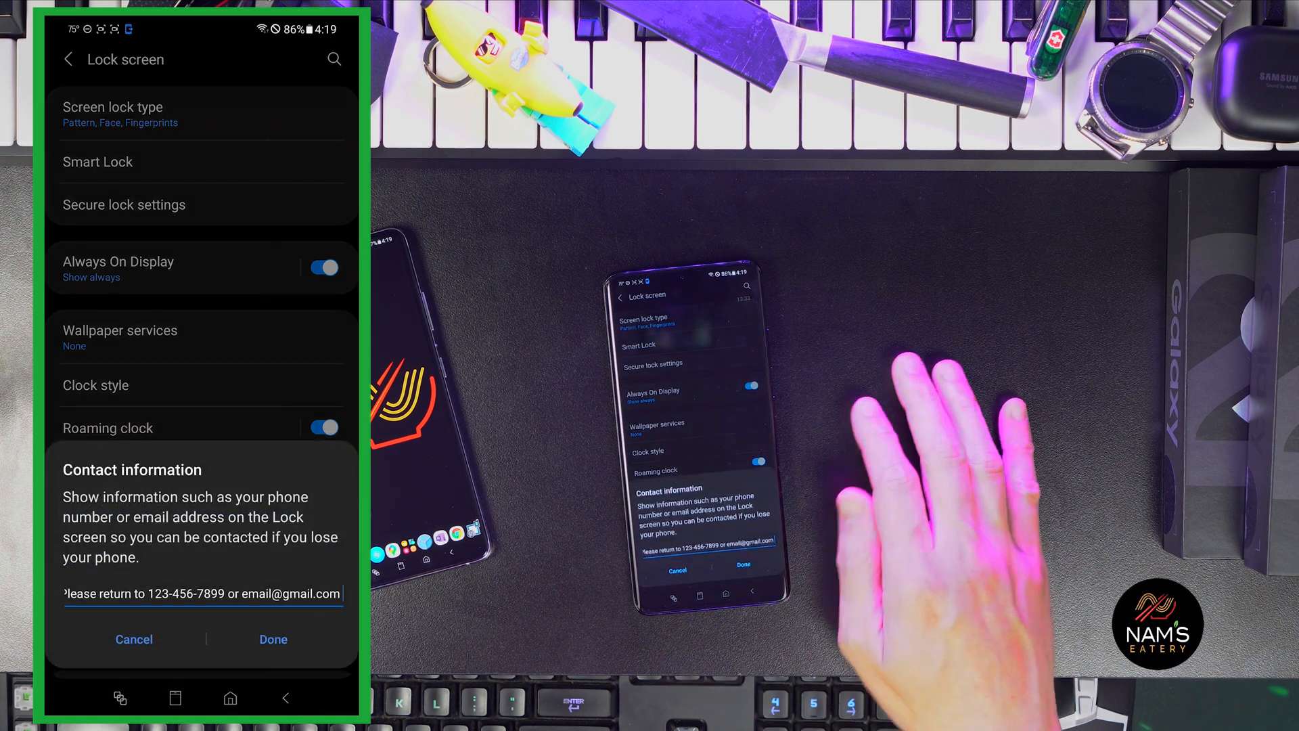
pyautogui.click(203, 602)
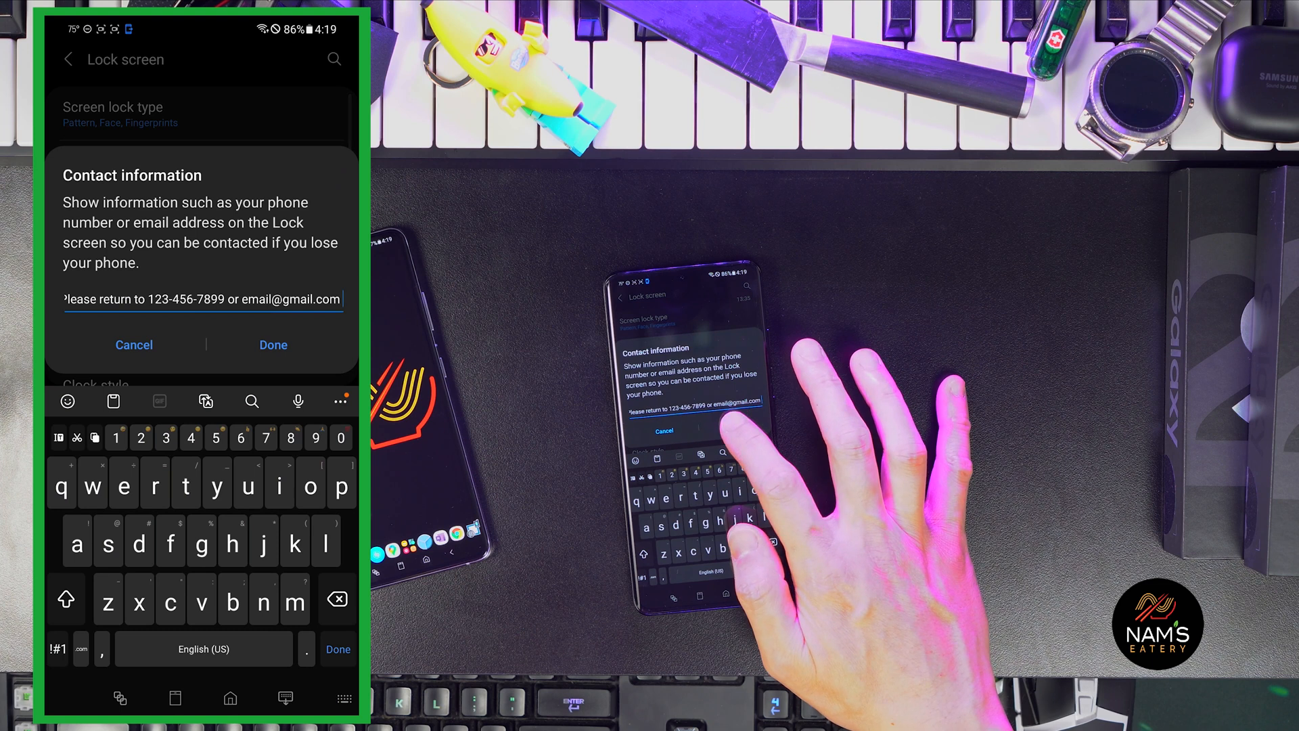
pyautogui.click(273, 345)
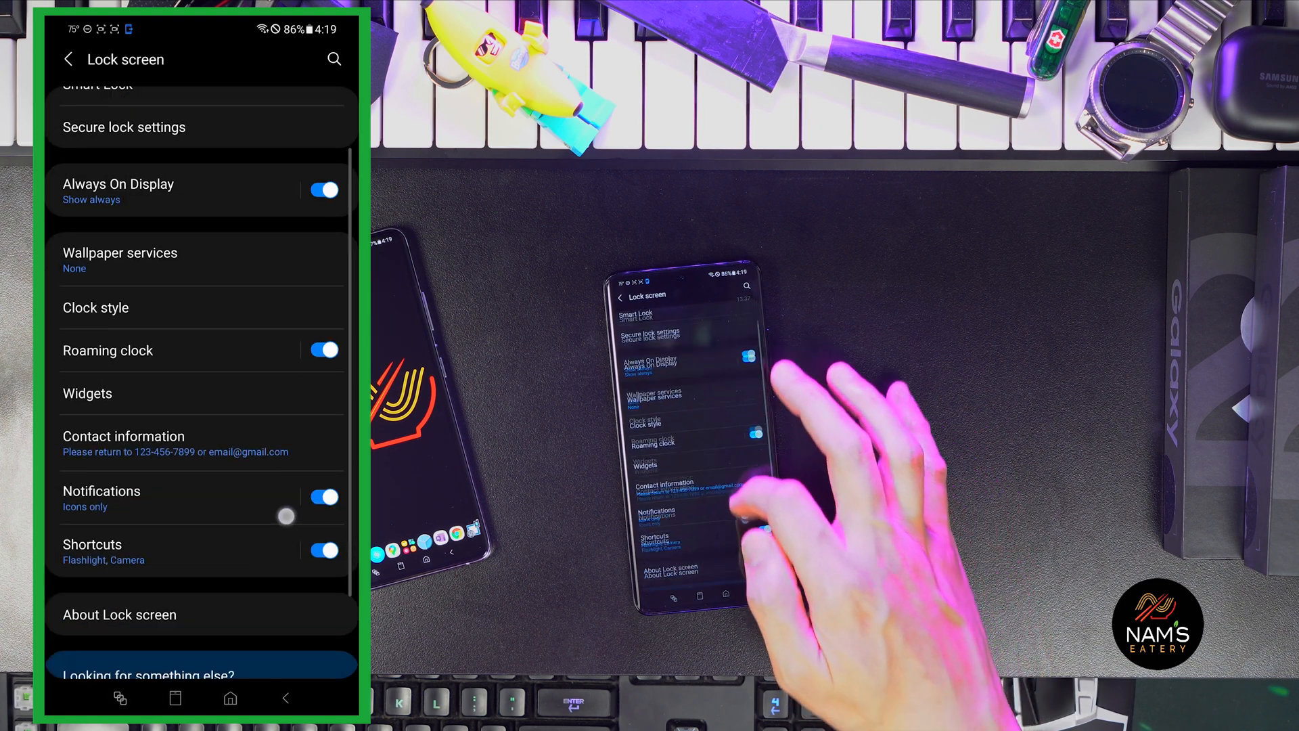
# - Keep lock screen notifications as Icons only after trying Details, then go to Shortcuts
pyautogui.click(100, 491)
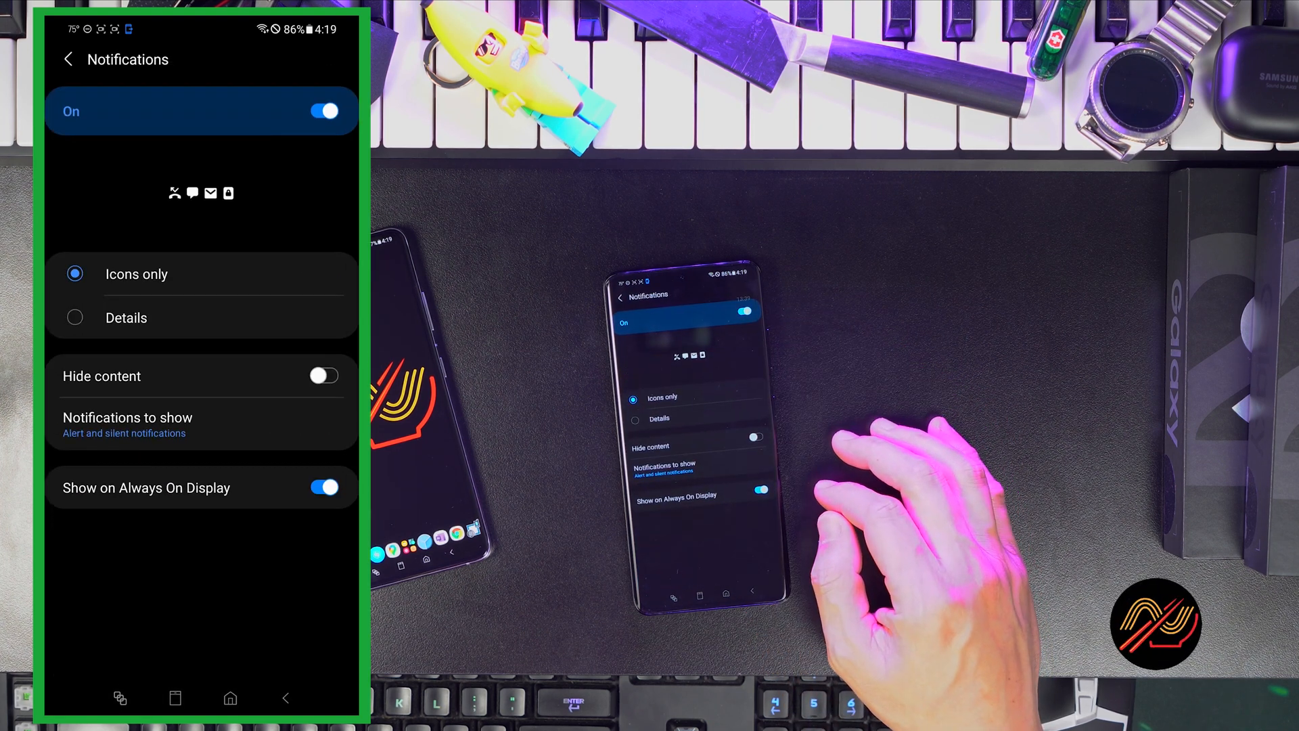
pyautogui.click(74, 318)
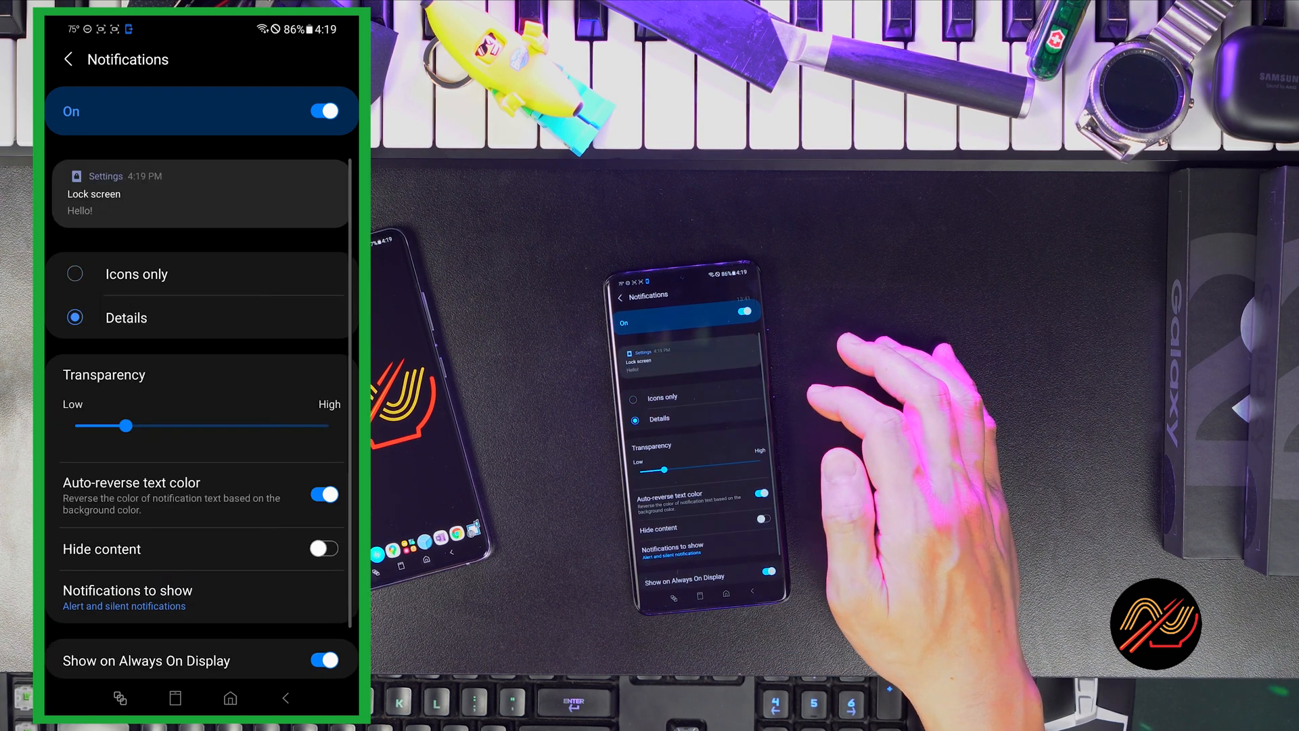
pyautogui.click(75, 273)
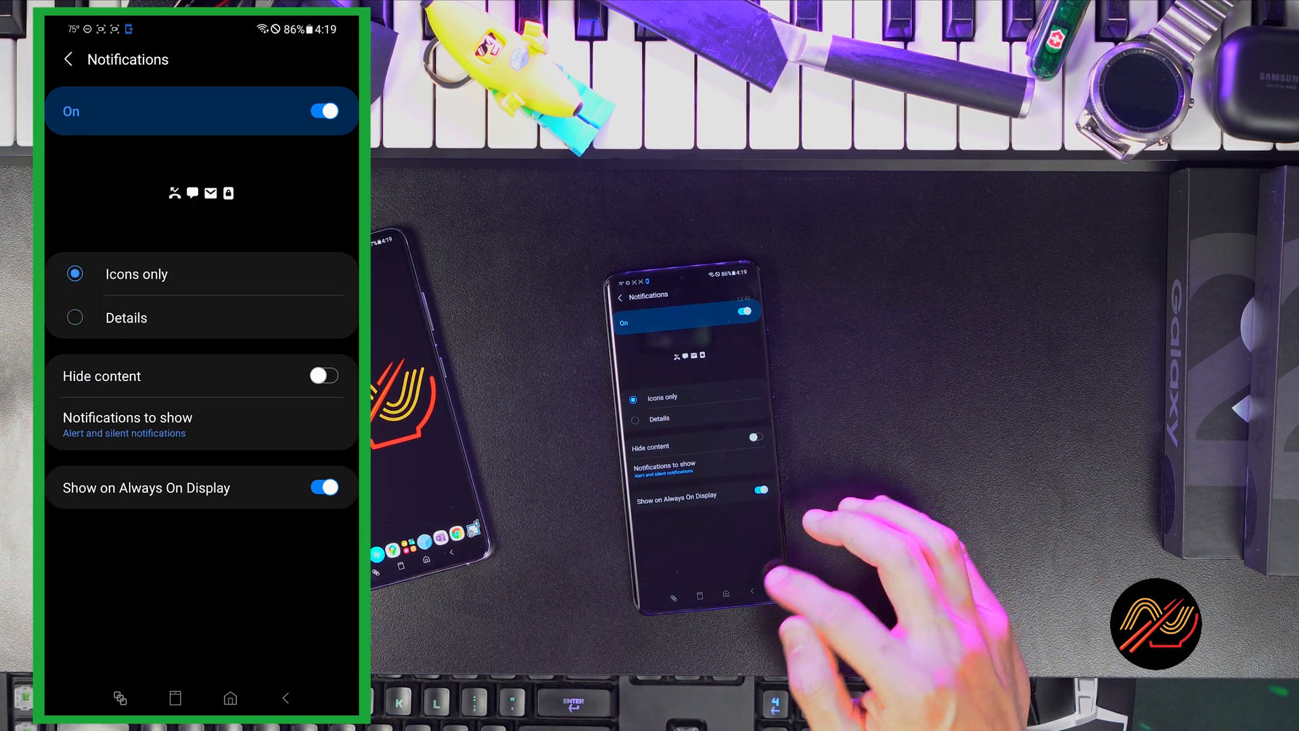
pyautogui.click(68, 59)
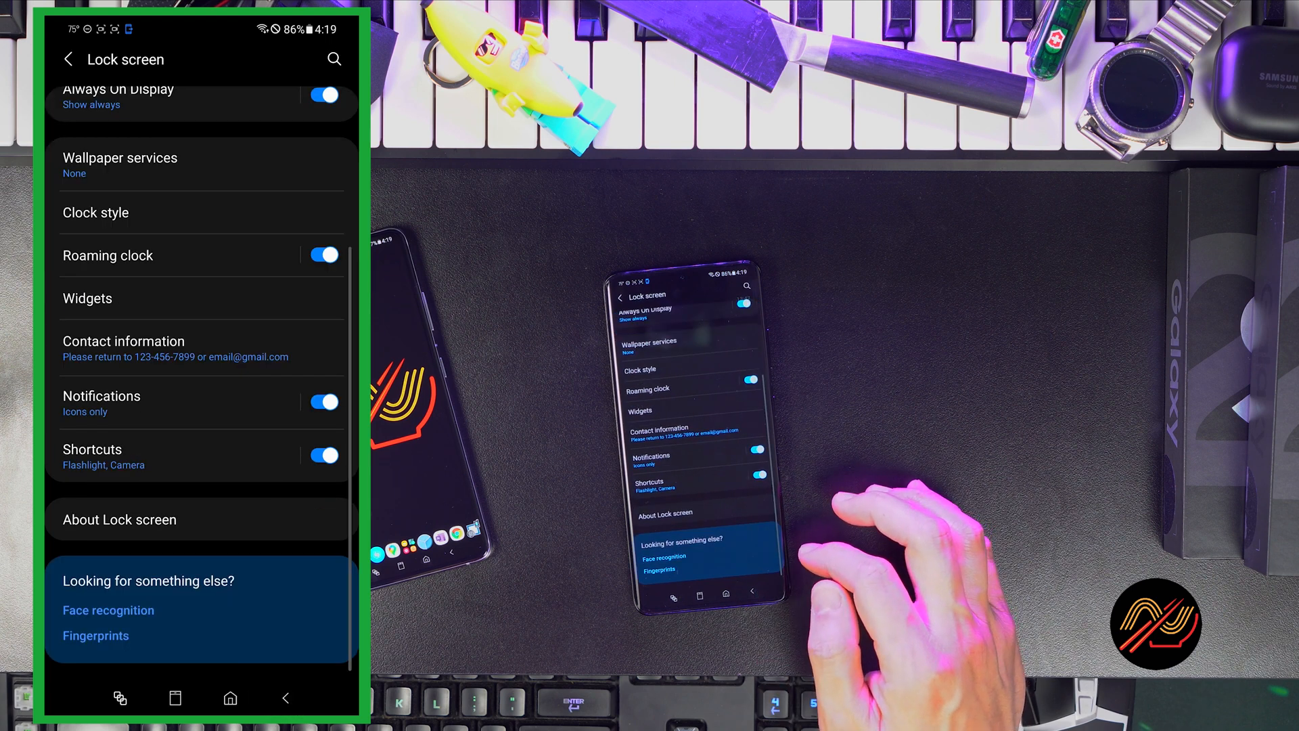
pyautogui.click(92, 450)
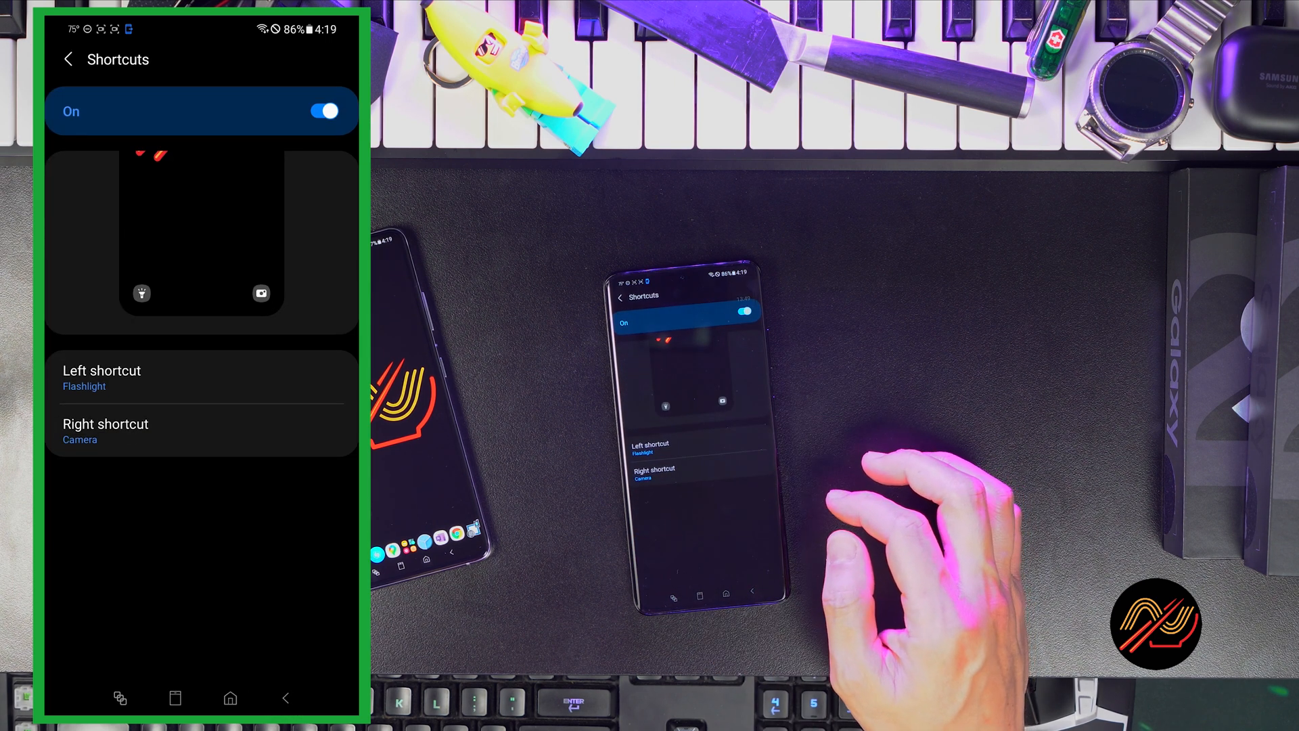